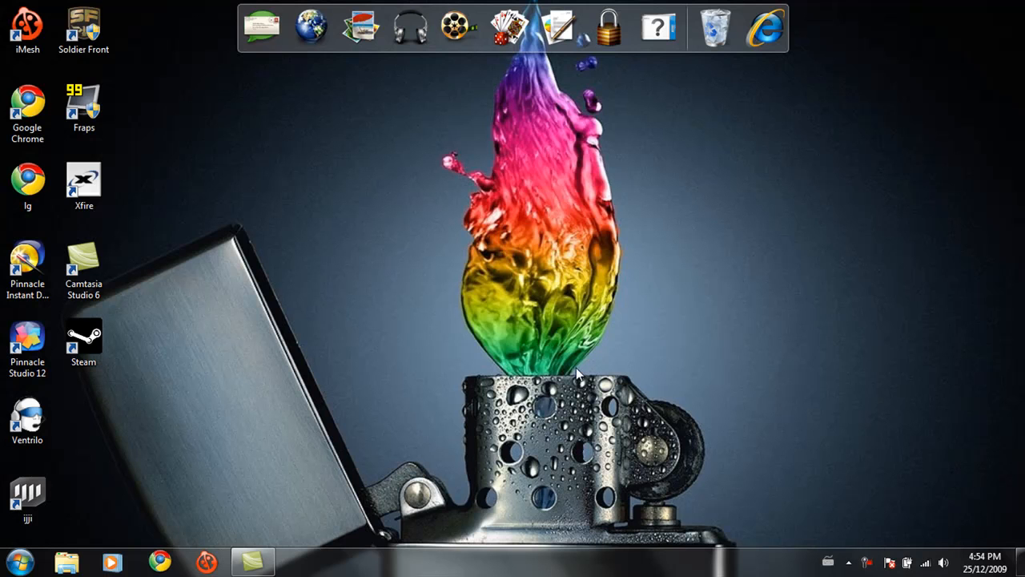
{"action": "mouse_move", "coordinate": [537, 409]}
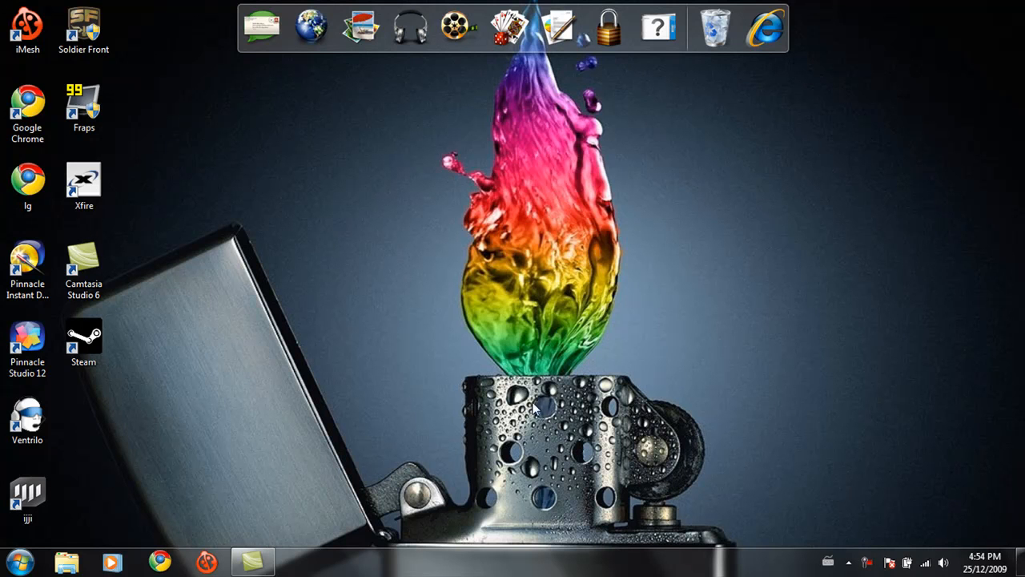
{"action": "mouse_move", "coordinate": [326, 369]}
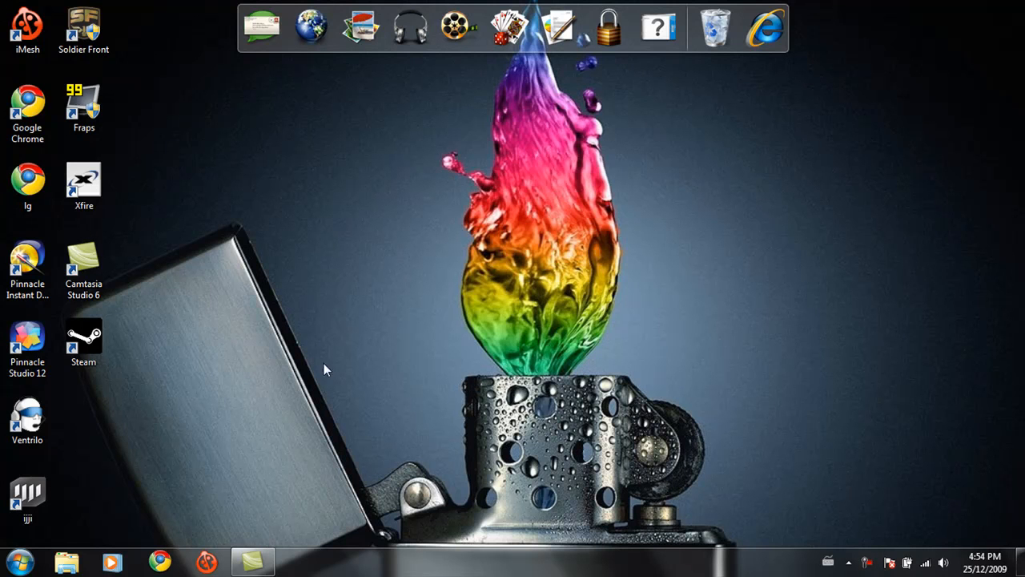
{"action": "mouse_move", "coordinate": [4, 319]}
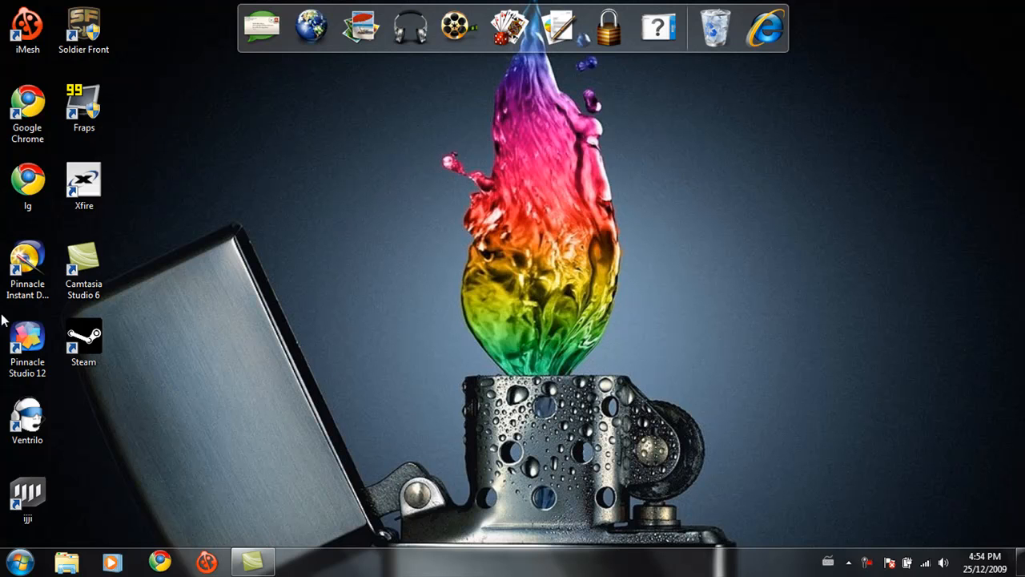
Step: Launch Pinnacle Studio 12 from the desktop and dismiss the Magic Bullet Looks graphics error
{"action": "left_click", "coordinate": [27, 343]}
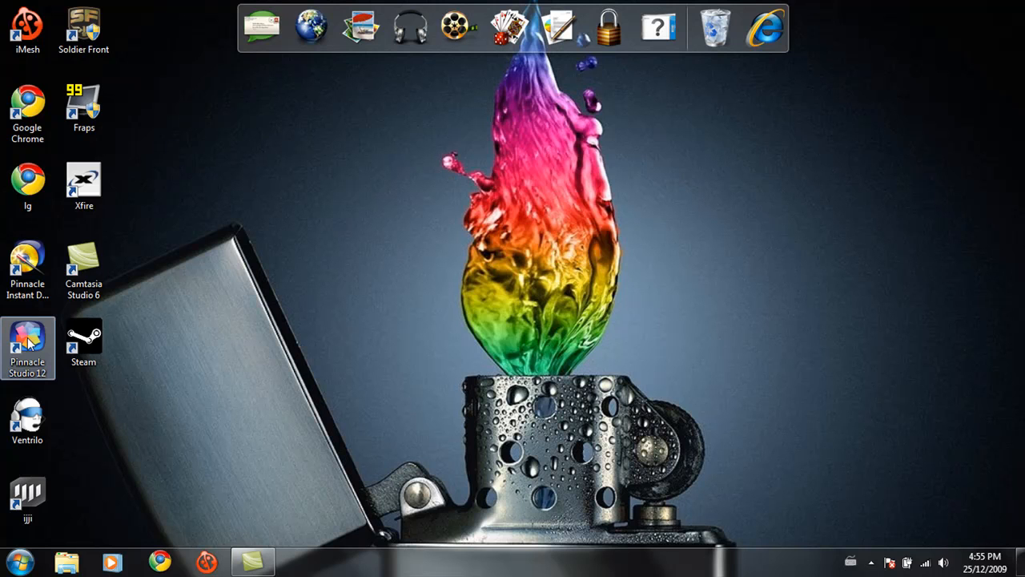
{"action": "left_click", "coordinate": [28, 345]}
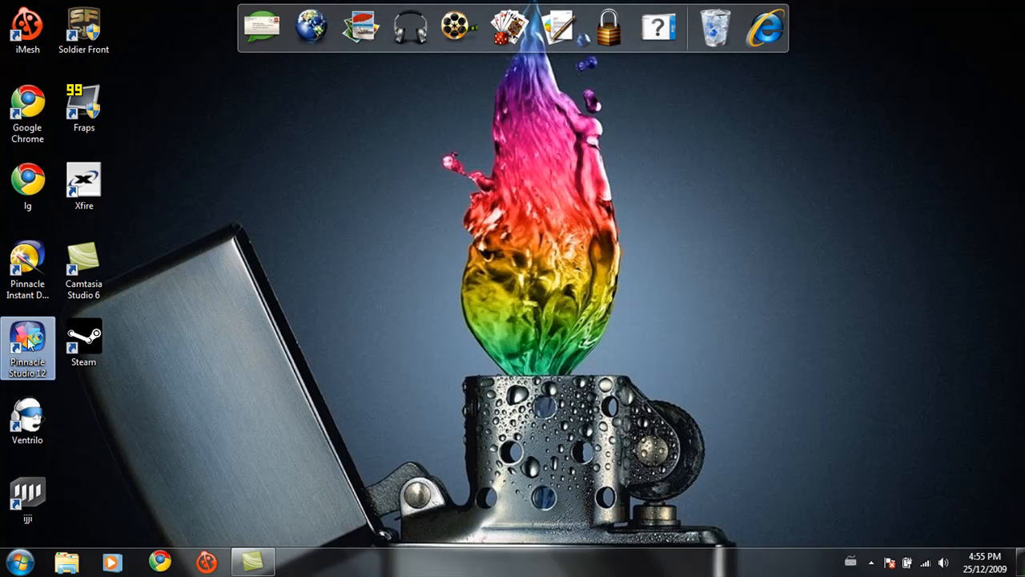
{"action": "double_click", "coordinate": [27, 345]}
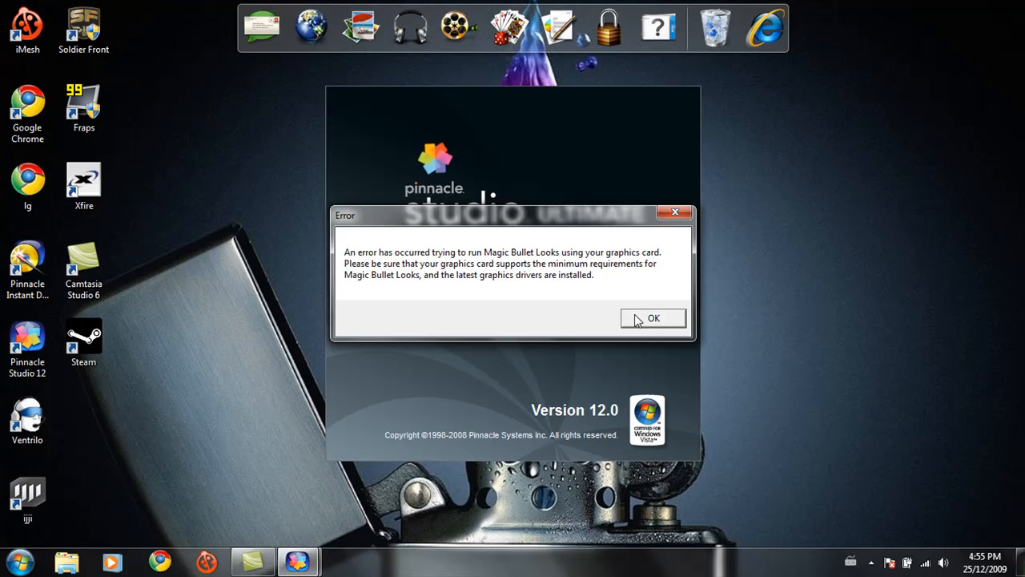
{"action": "left_click", "coordinate": [653, 318]}
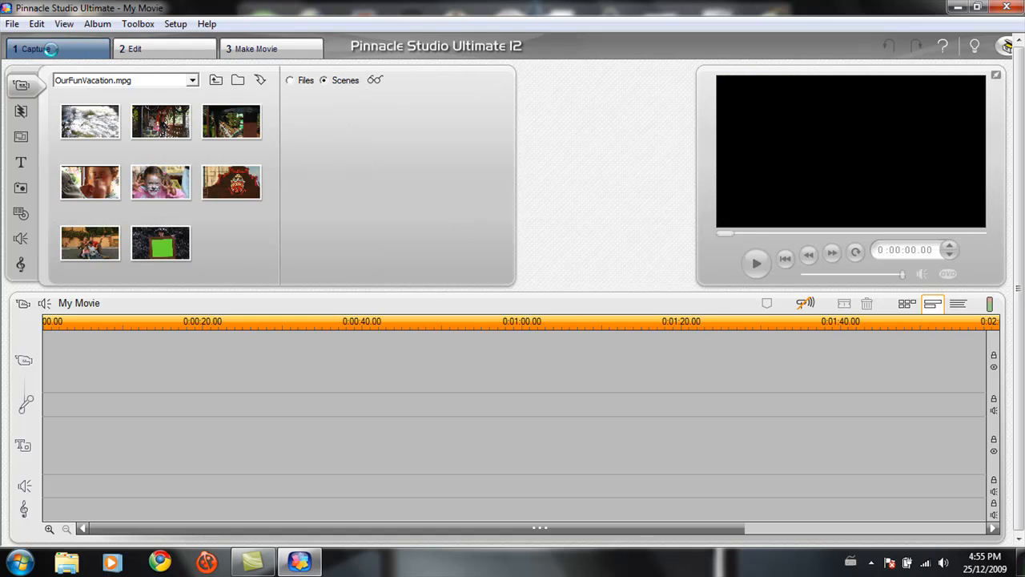
Step: Enter capture mode, review the video device list keeping Integrated Webcam, and cancel Setup Options
{"action": "left_click", "coordinate": [36, 49]}
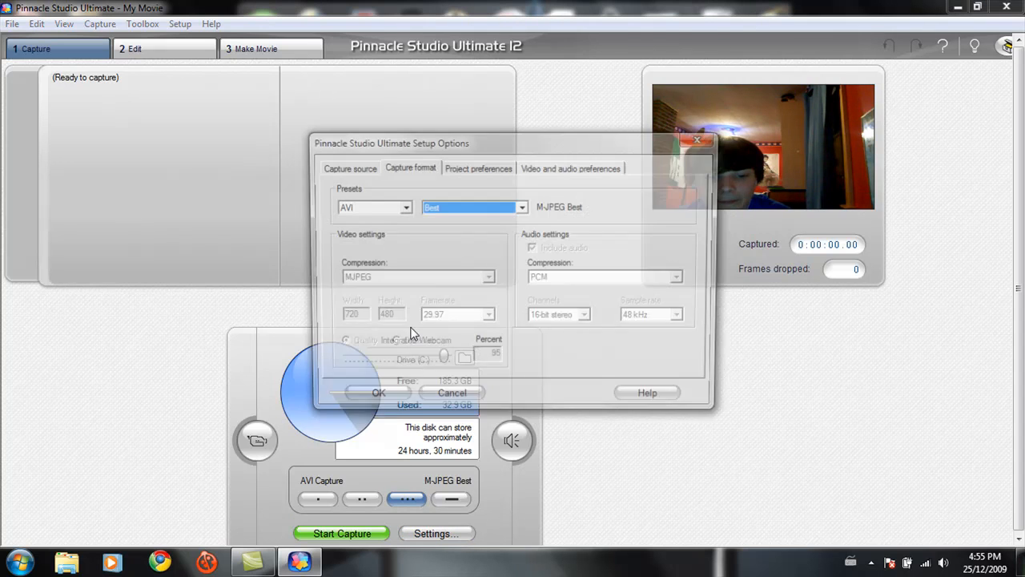
{"action": "left_click", "coordinate": [346, 167]}
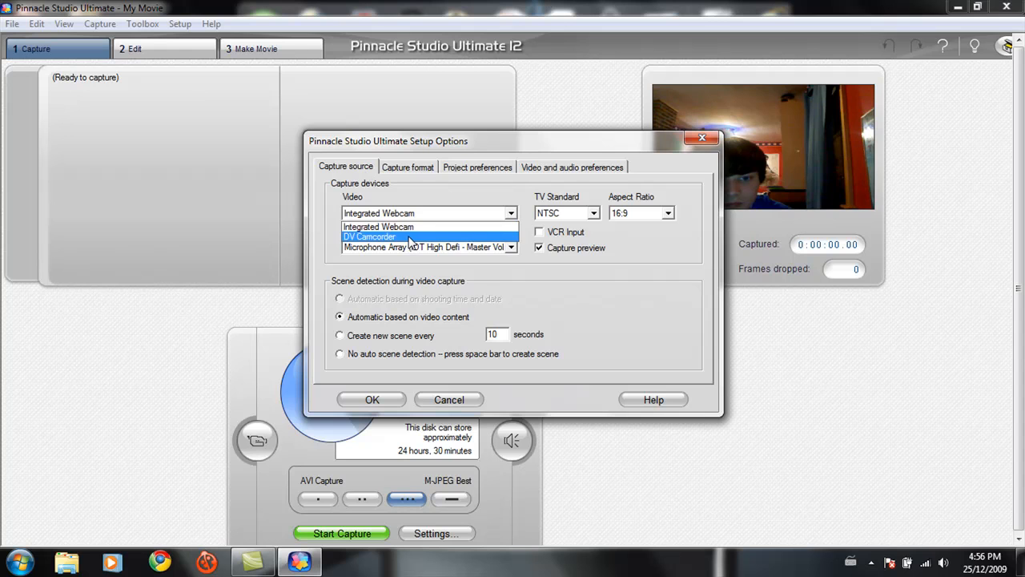
{"action": "left_click", "coordinate": [378, 227]}
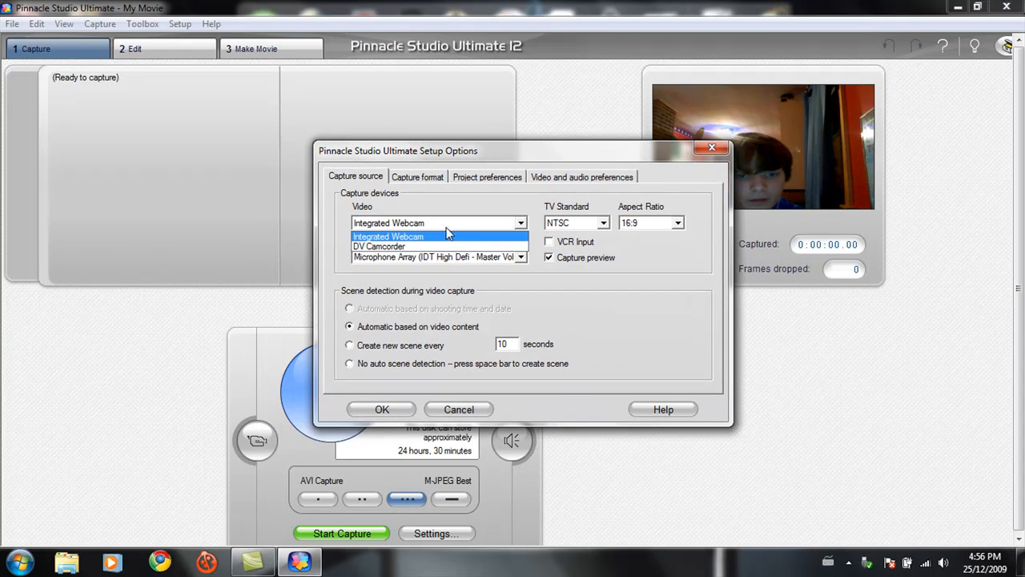
{"action": "left_click", "coordinate": [389, 235]}
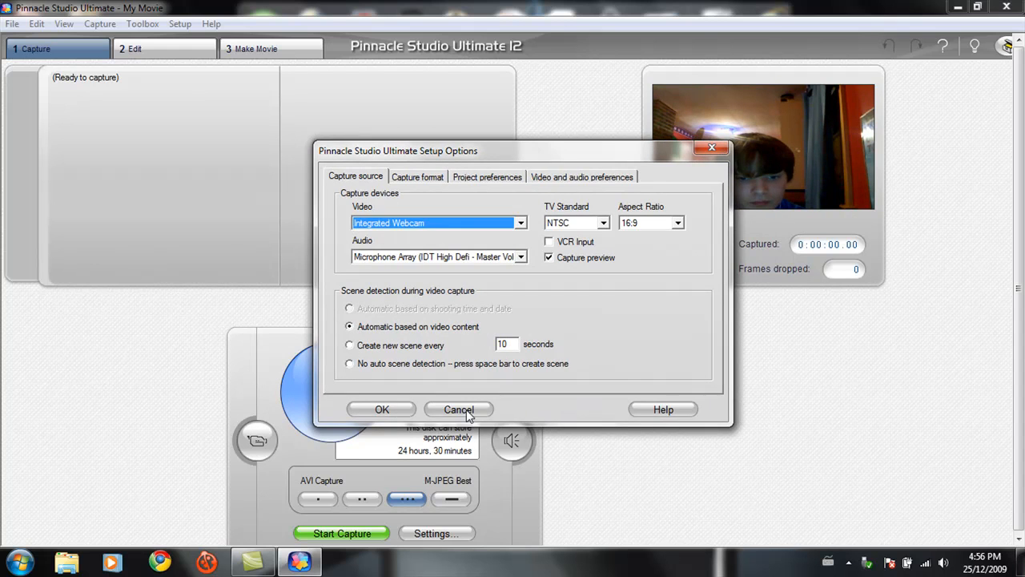
{"action": "left_click", "coordinate": [417, 176]}
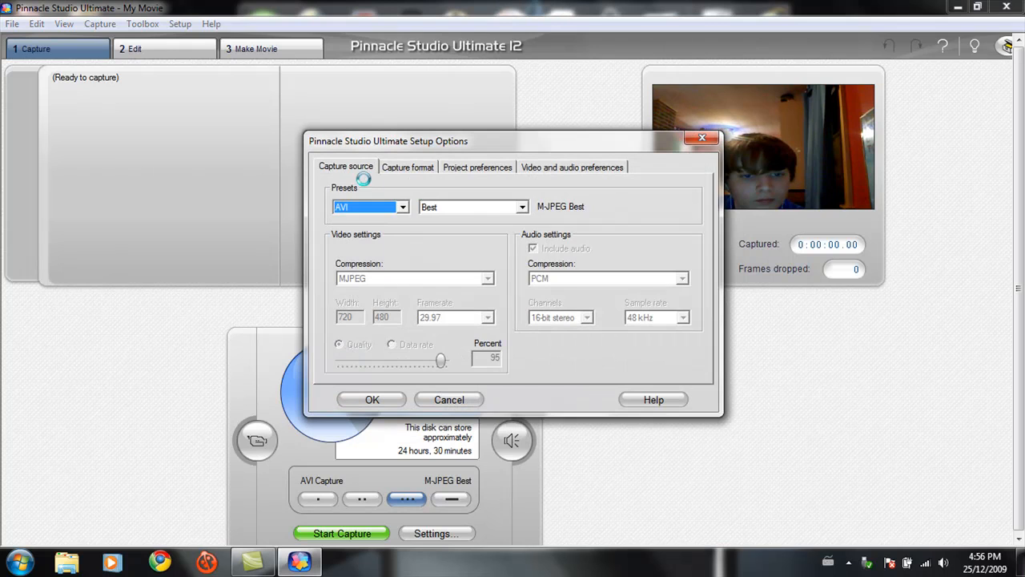
Step: Make Dazzle DVC100 the video capture source with NTSC as the TV standard
{"action": "left_click", "coordinate": [347, 167]}
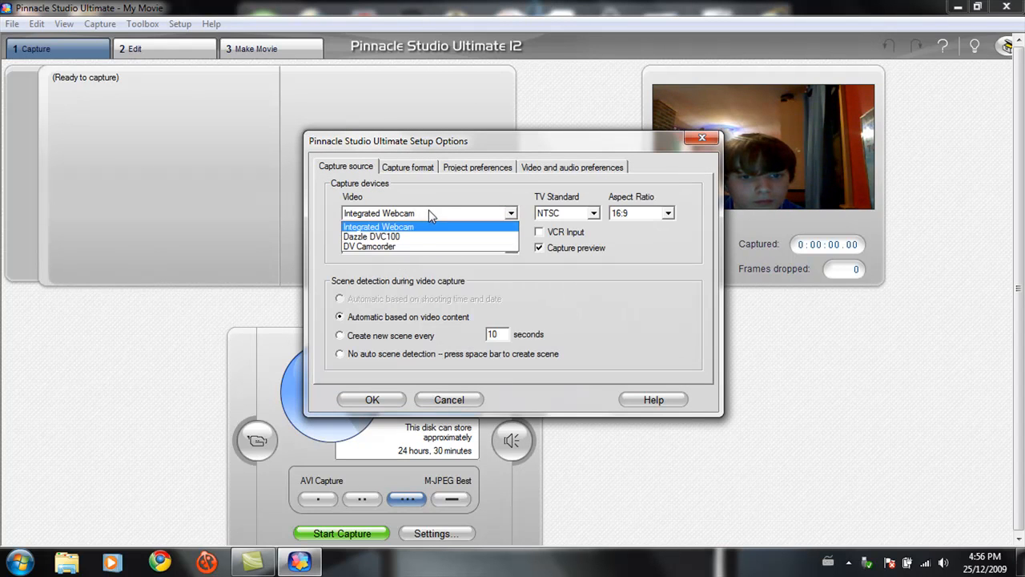
{"action": "left_click", "coordinate": [371, 236]}
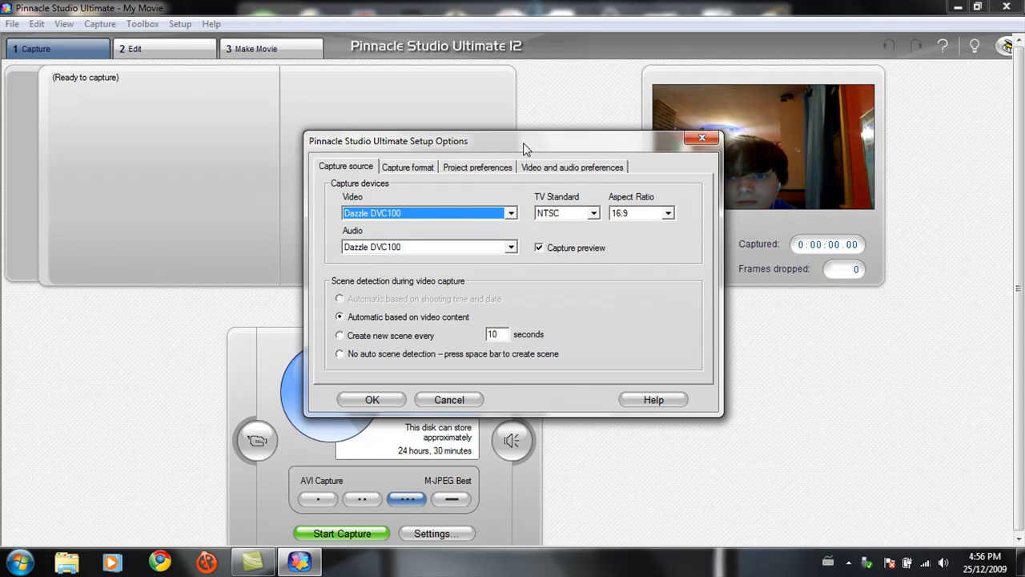
{"action": "mouse_move", "coordinate": [496, 418]}
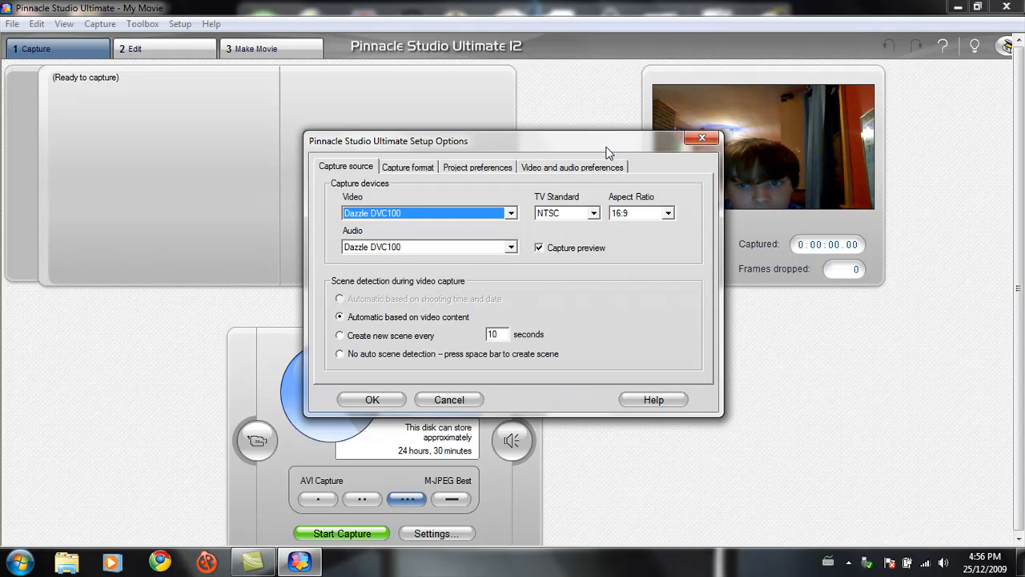
{"action": "mouse_move", "coordinate": [613, 223]}
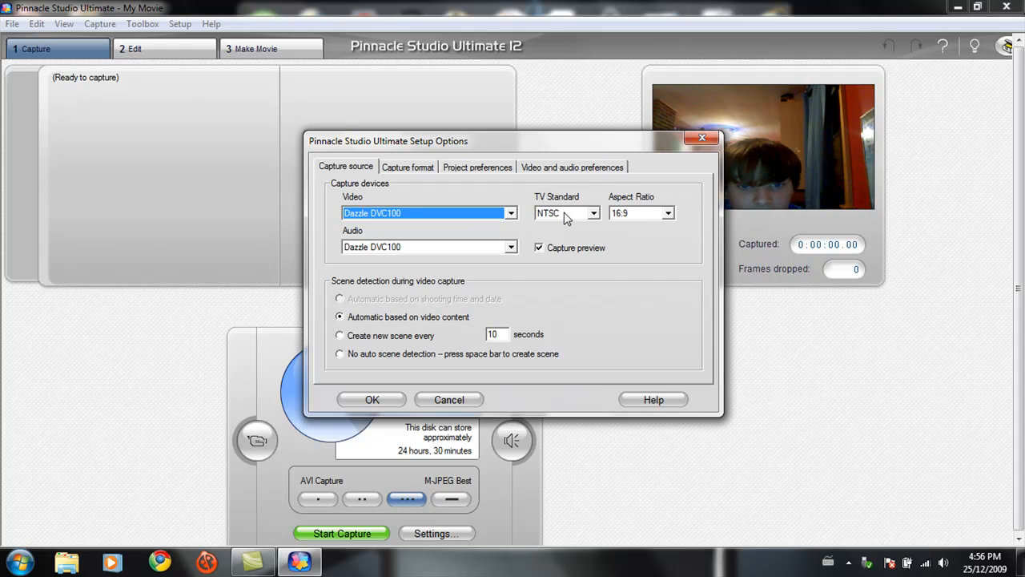
{"action": "left_click", "coordinate": [594, 212]}
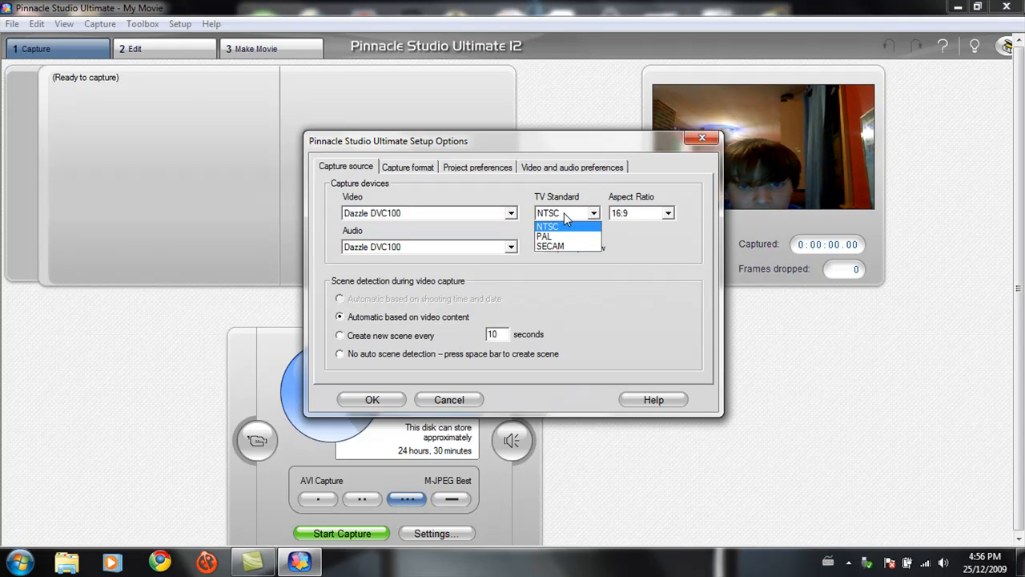
{"action": "left_click", "coordinate": [547, 226]}
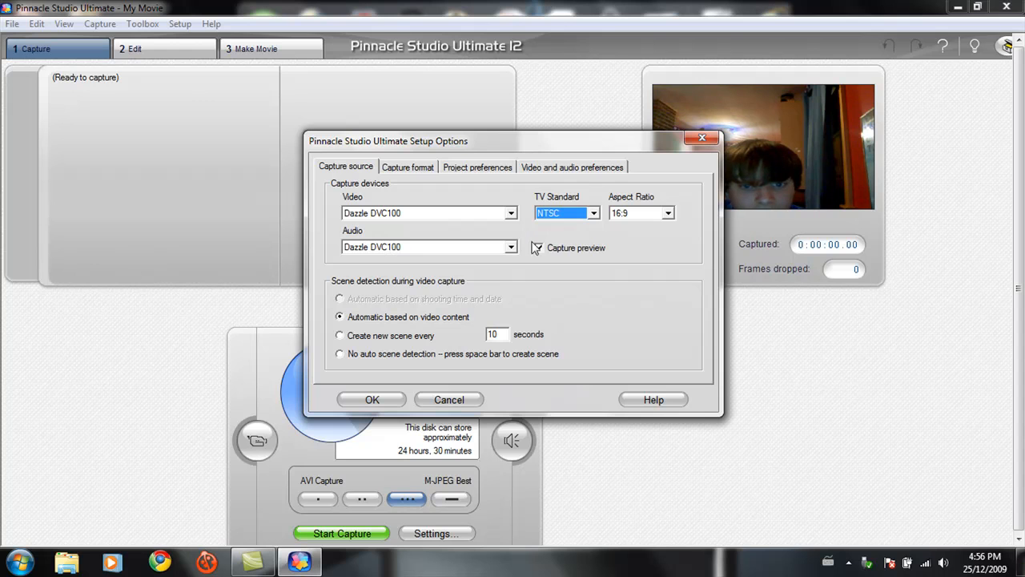
{"action": "left_click", "coordinate": [408, 167]}
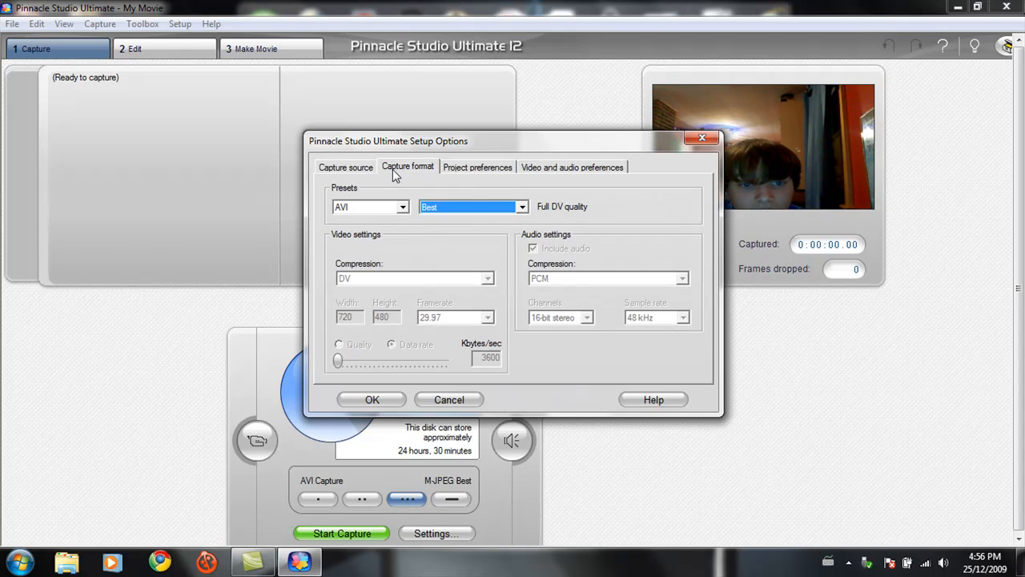
Step: Set a Custom MPEG-2 capture preset at 720 x 480 and 6000 Kbits/sec
{"action": "left_click", "coordinate": [402, 206]}
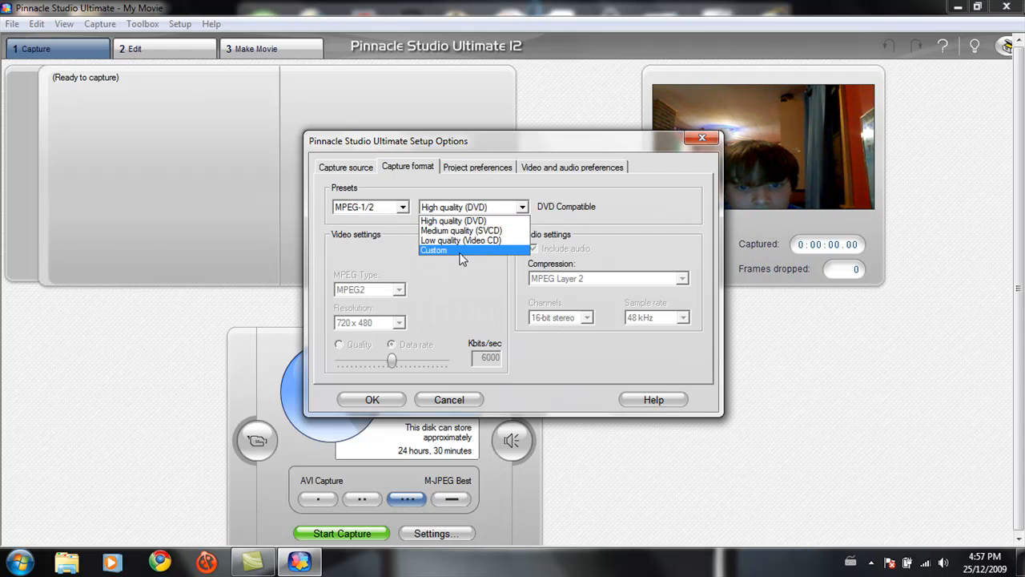
{"action": "left_click", "coordinate": [434, 249]}
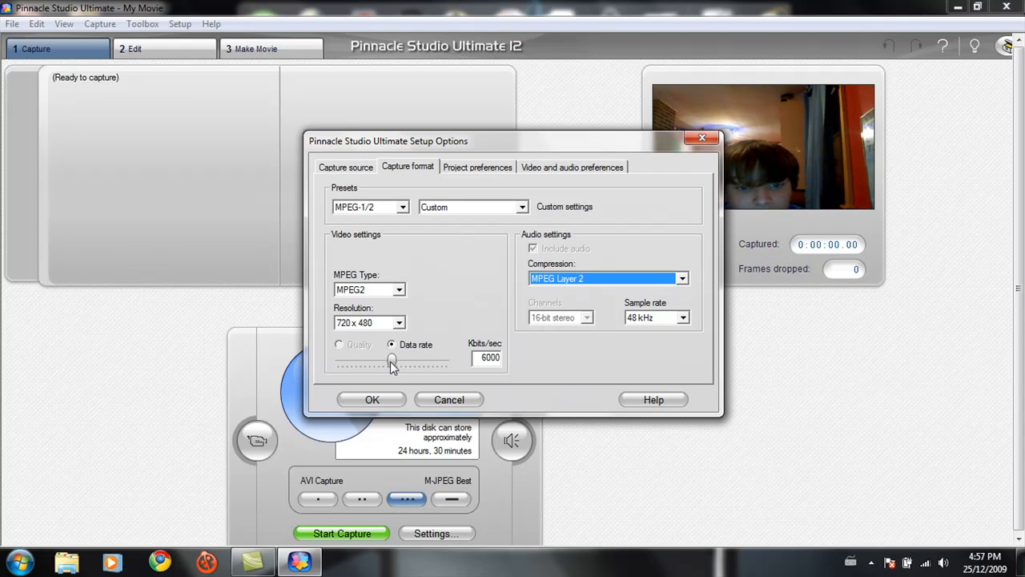
{"action": "triple_click", "coordinate": [489, 358]}
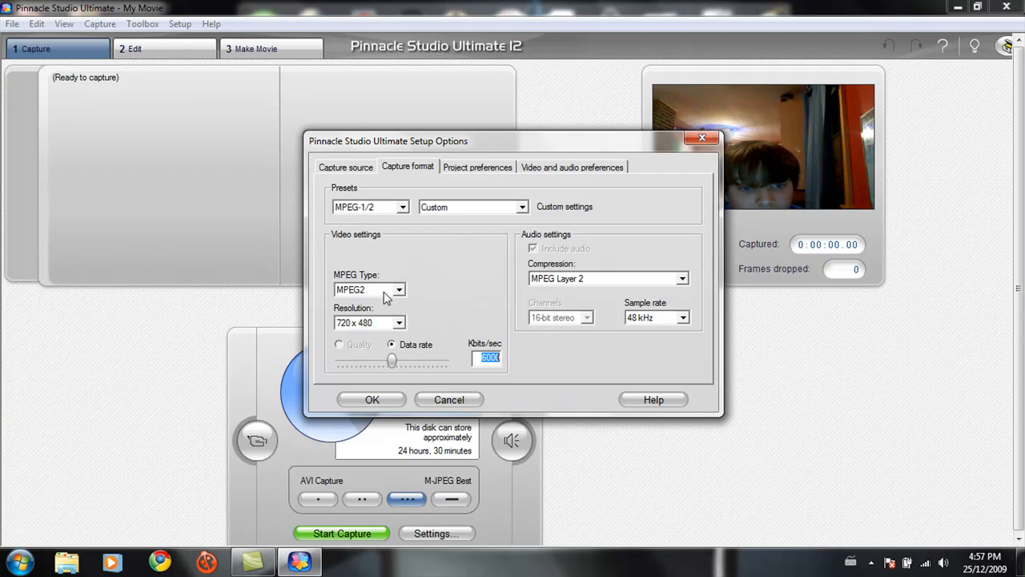
{"action": "left_click", "coordinate": [399, 322]}
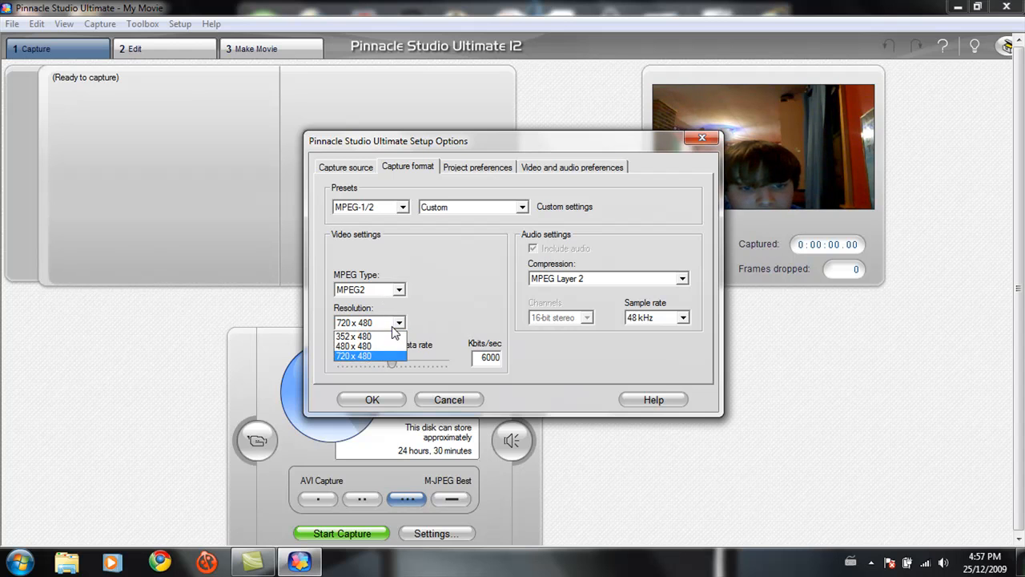
{"action": "left_click", "coordinate": [354, 356]}
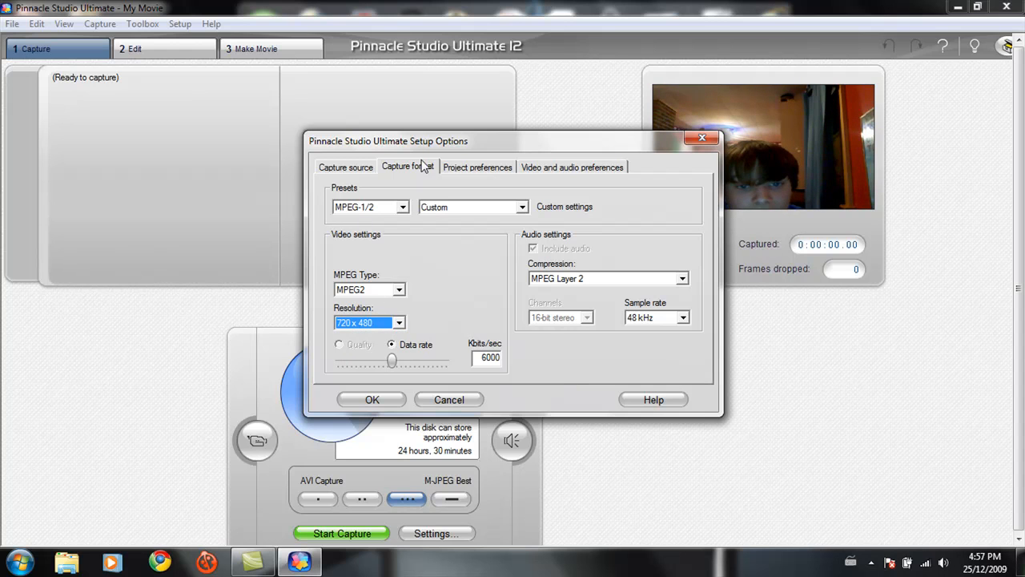
Step: Review Project and Video/Audio preferences, then return to the Dazzle DVC100 capture source settings
{"action": "left_click", "coordinate": [478, 167]}
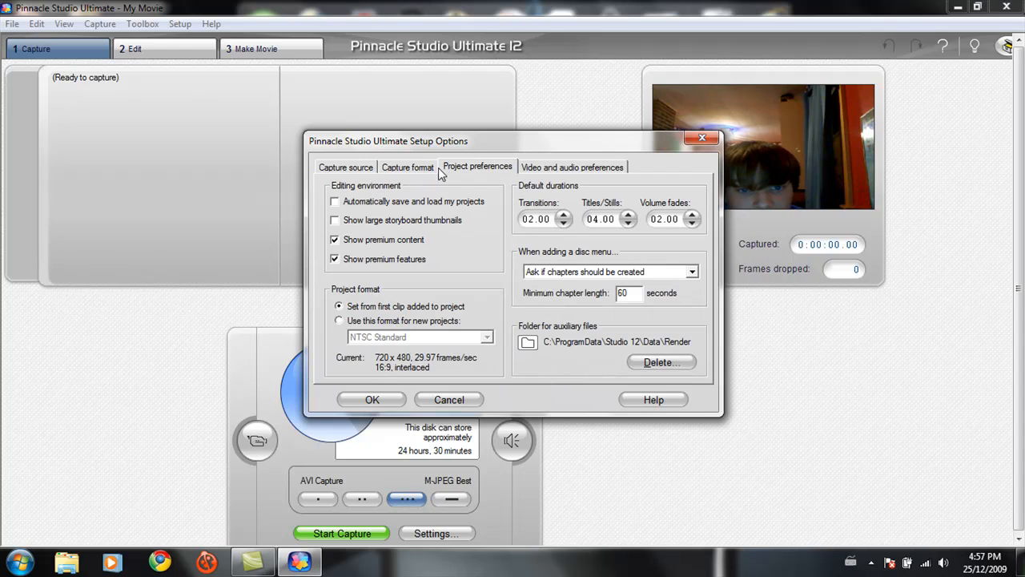
{"action": "left_click", "coordinate": [572, 166]}
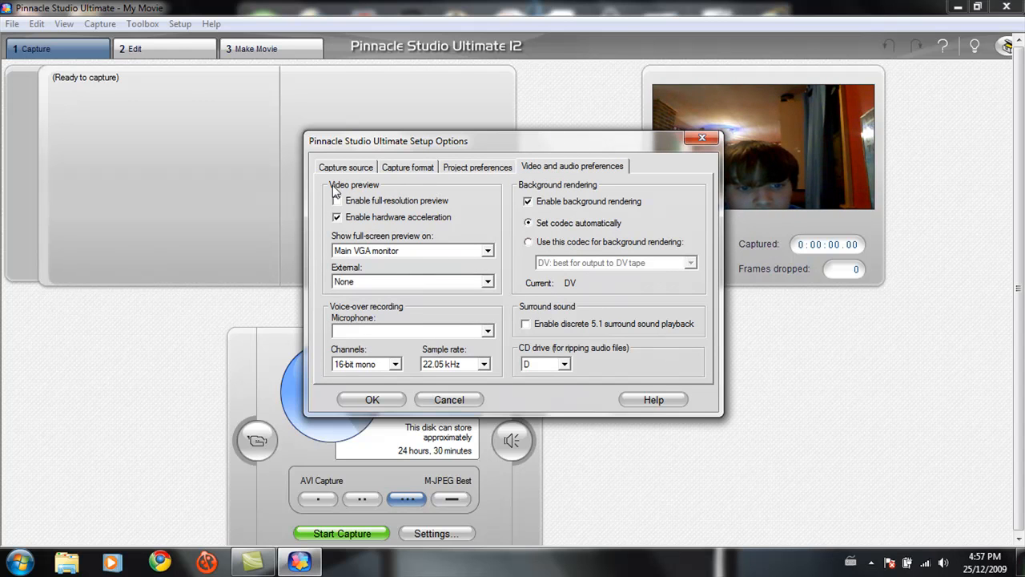
{"action": "left_click", "coordinate": [336, 200]}
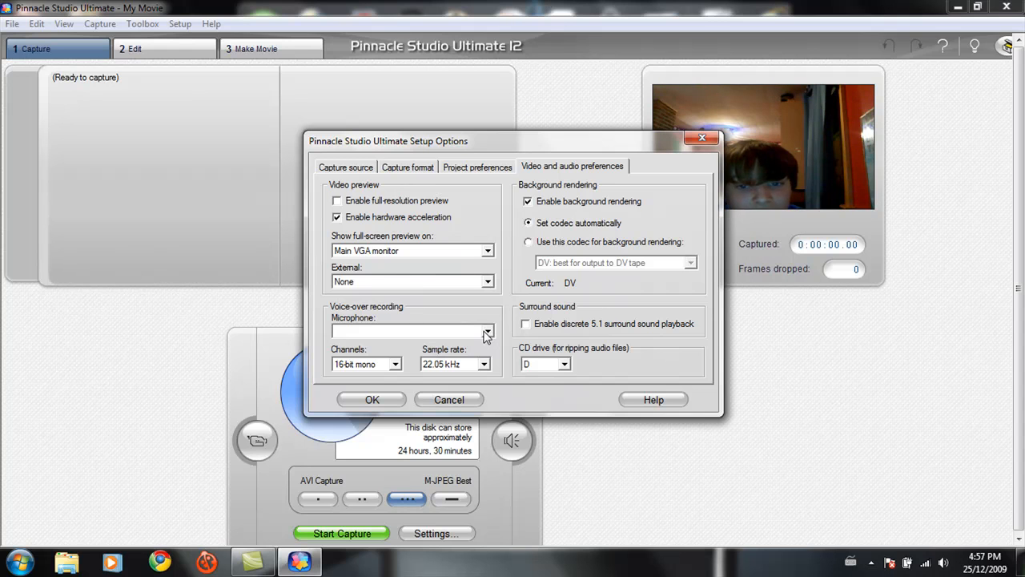
{"action": "left_click", "coordinate": [346, 167]}
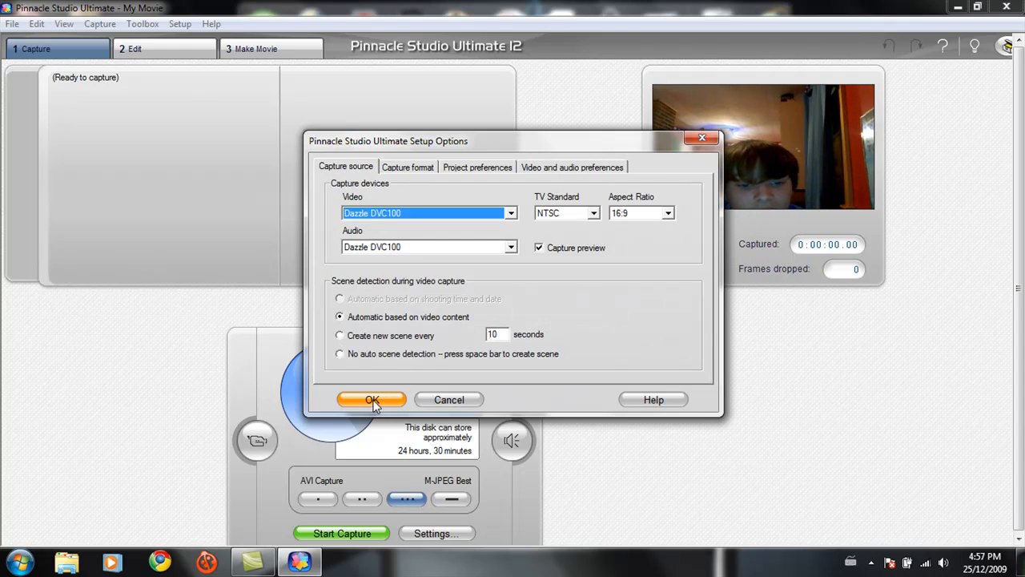
Step: Save the setup options, then open and cancel the Capture Video dialog without capturing
{"action": "left_click", "coordinate": [372, 399]}
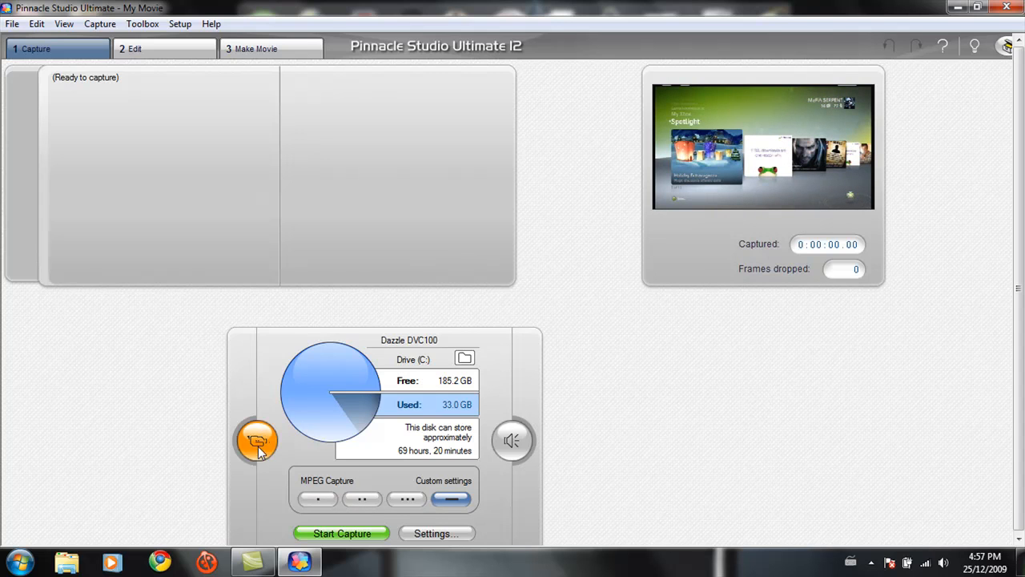
{"action": "mouse_move", "coordinate": [342, 534]}
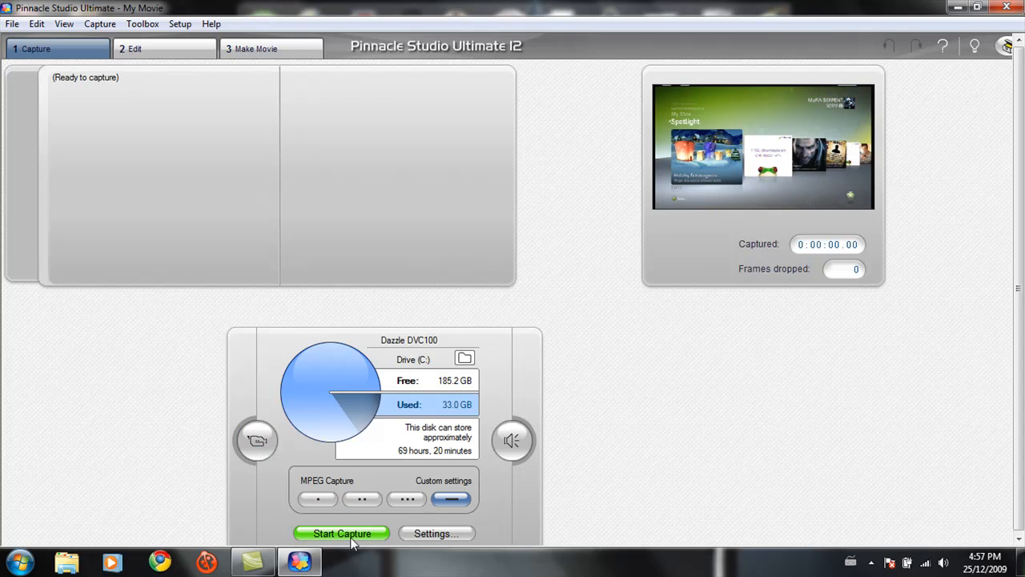
{"action": "left_click", "coordinate": [342, 534]}
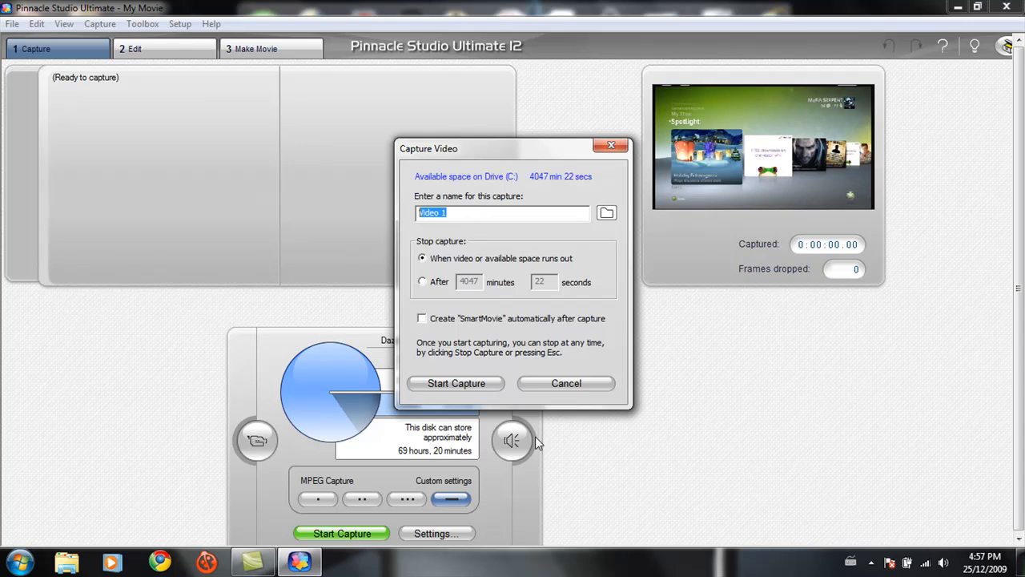
{"action": "left_click", "coordinate": [566, 383]}
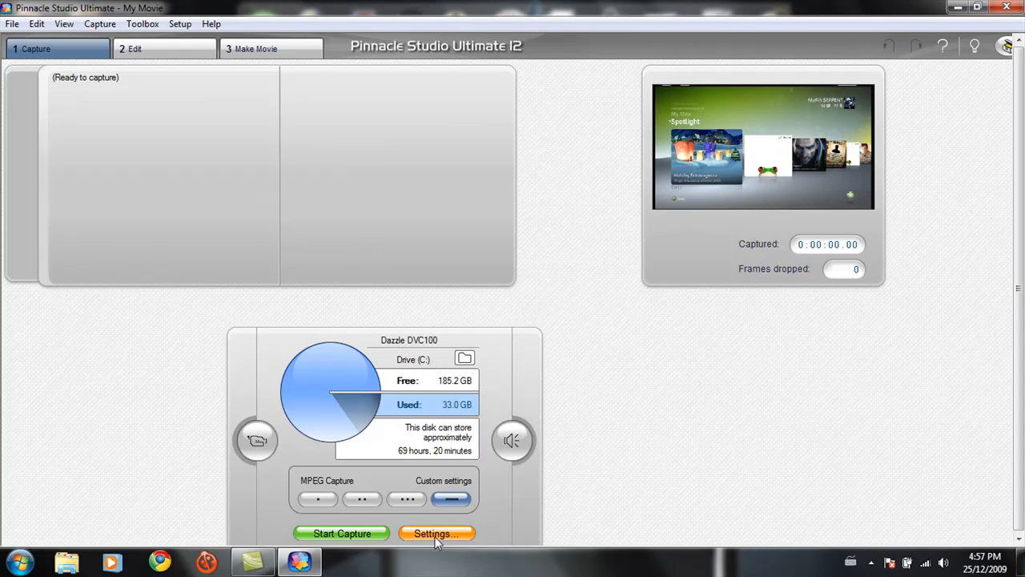